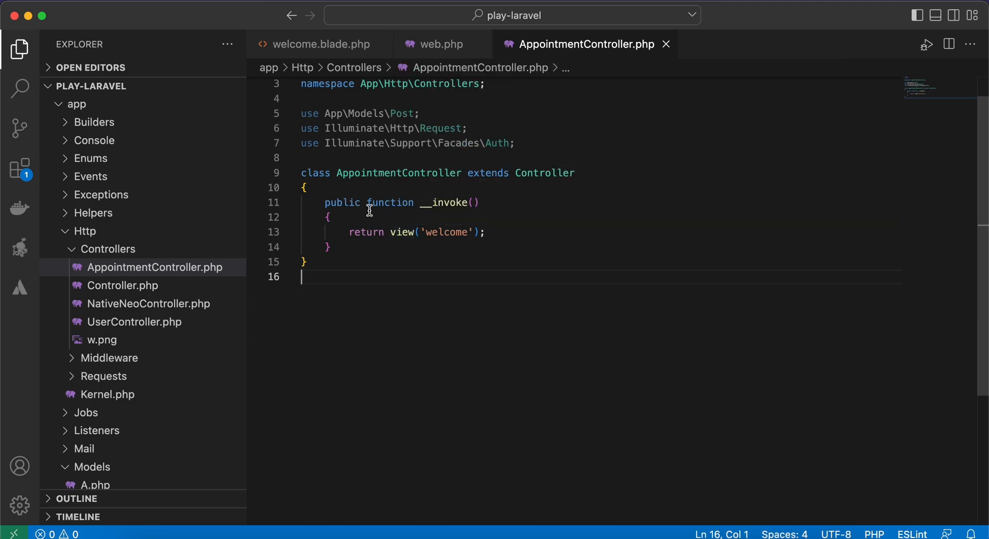
Step: Inspect the controller's view('welcome') return and the welcome template, then select AppointmentController in web.php
left_click(329, 217)
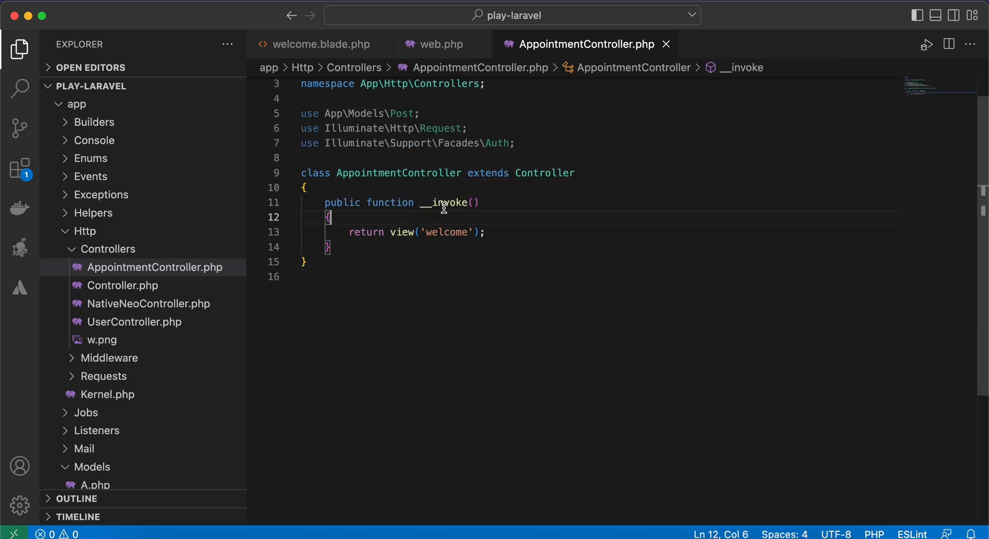
left_click_drag(379, 231, 484, 232)
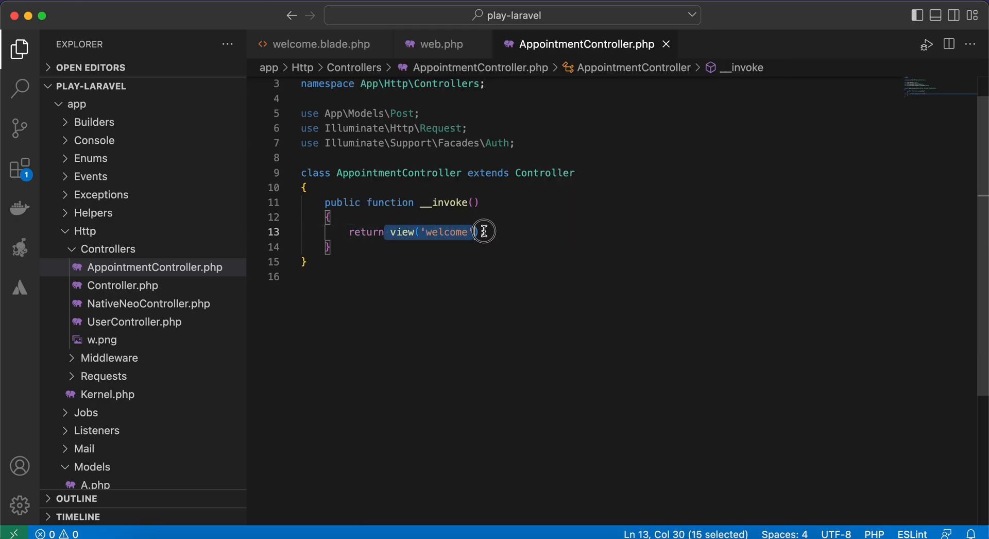
left_click(322, 45)
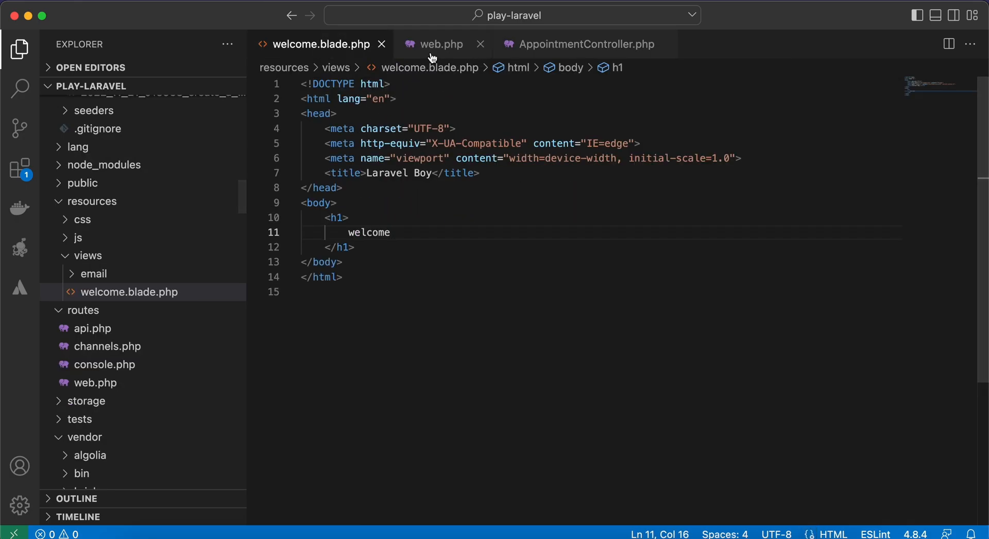
left_click(441, 44)
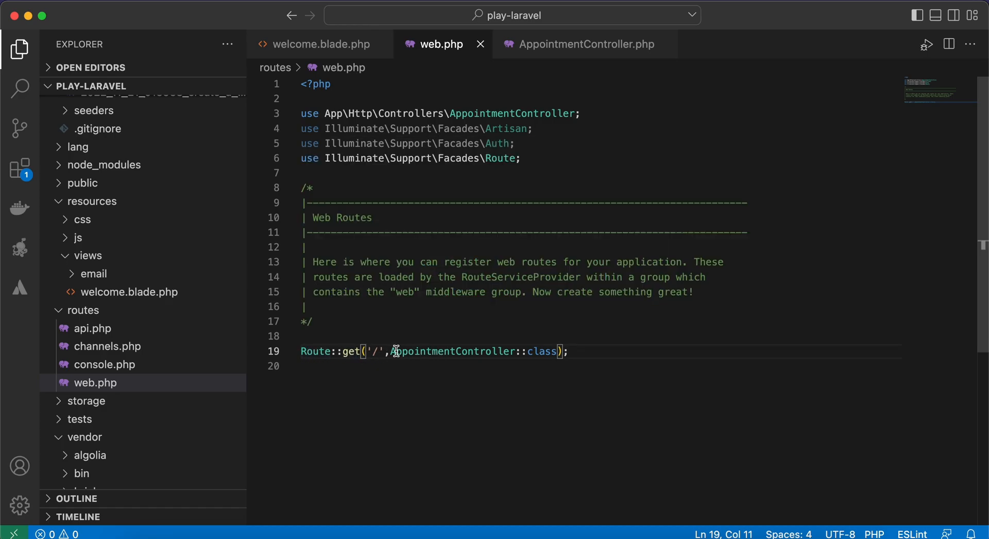
double_click(452, 351)
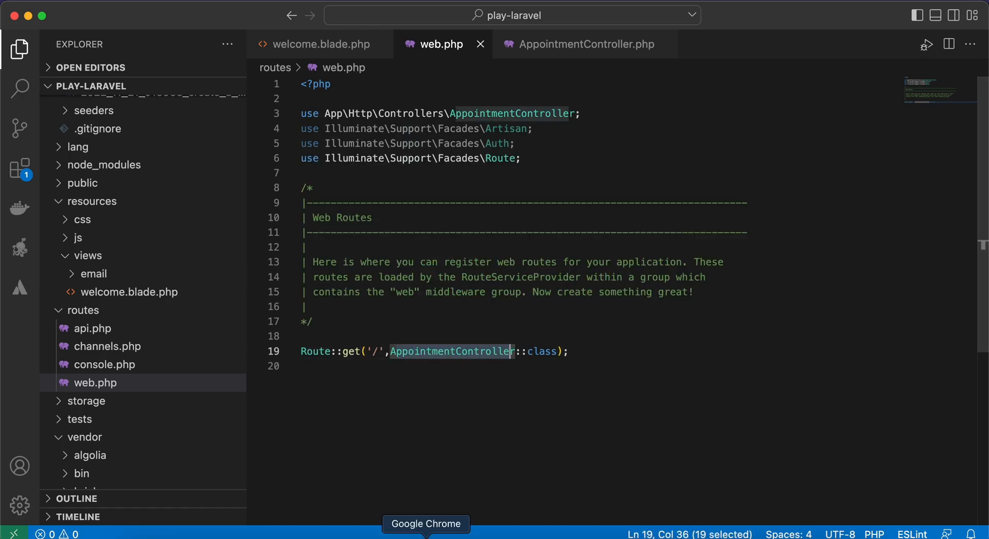
Step: Comment out the controller root route and add Route::view('/', 'welcome'); beneath it
left_click(426, 524)
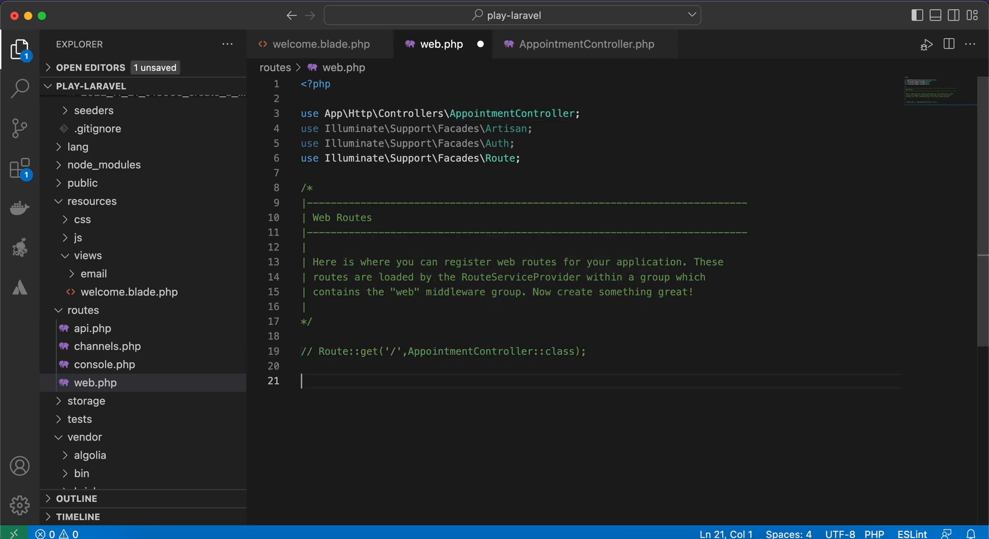
type("Route::view('")
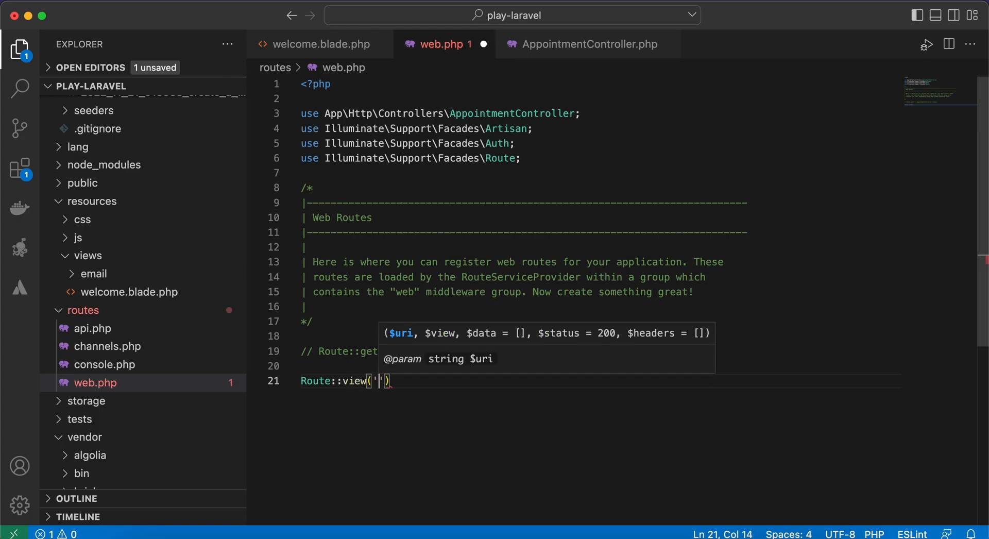
type("/',")
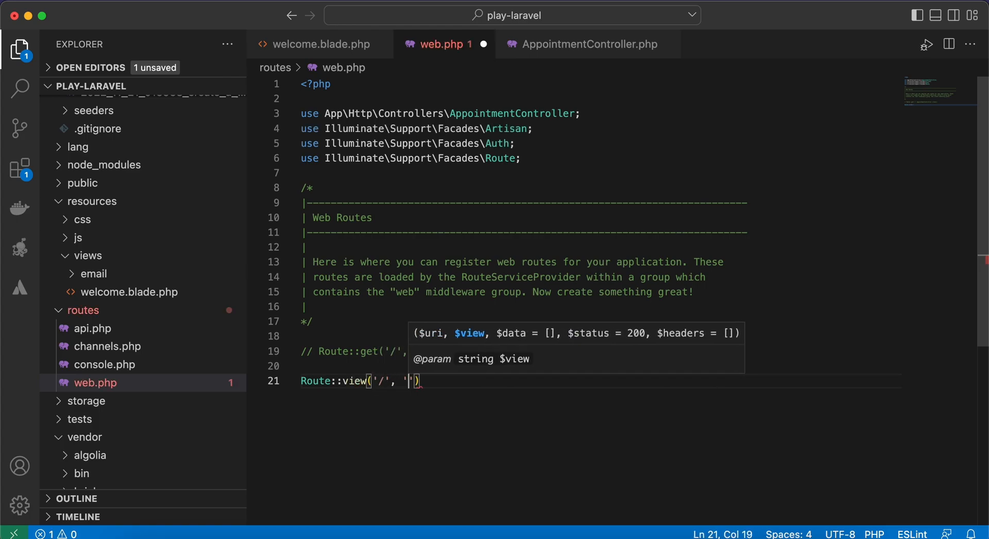
type("w")
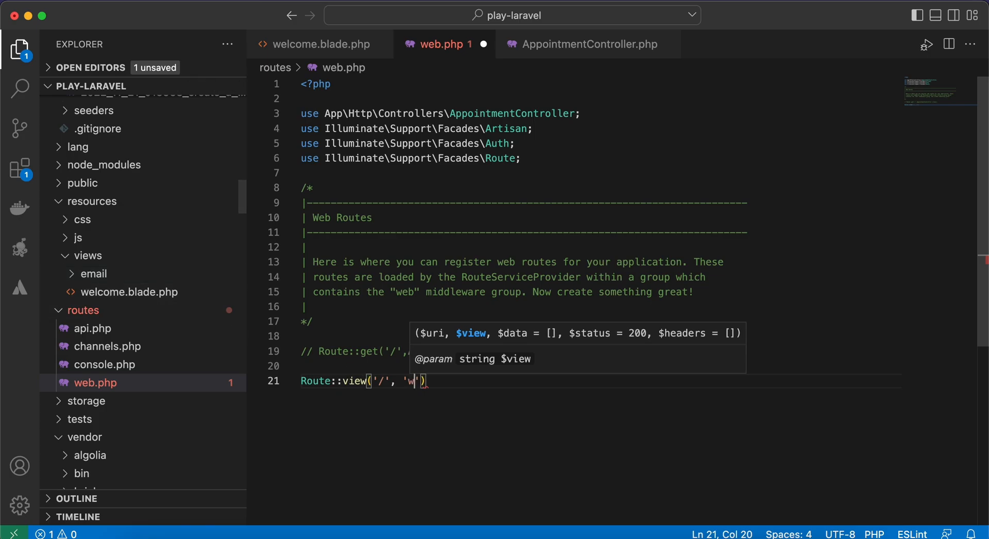
type("elcome")
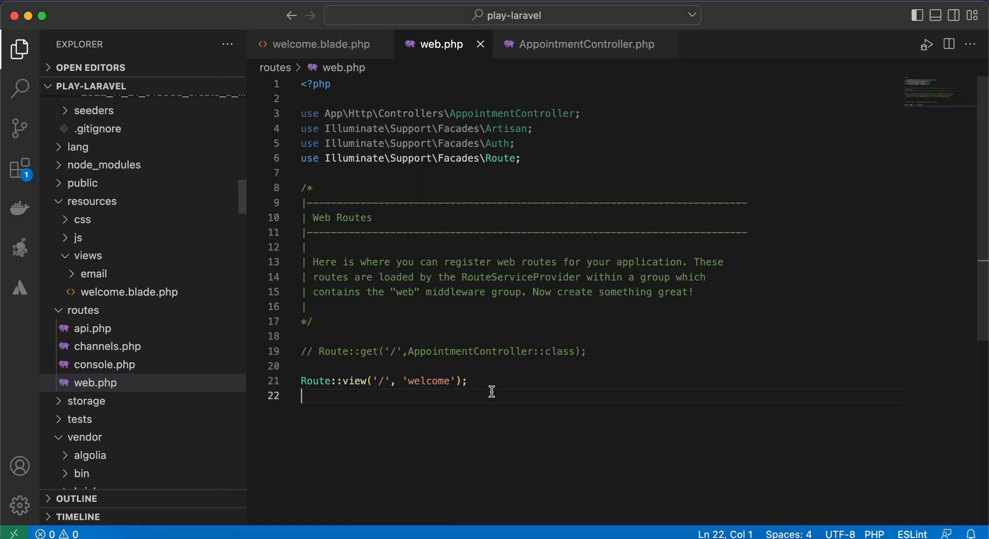
Step: Add ['msg'=>'hello'] as the third Route::view argument and switch to welcome.blade.php
left_click(456, 381)
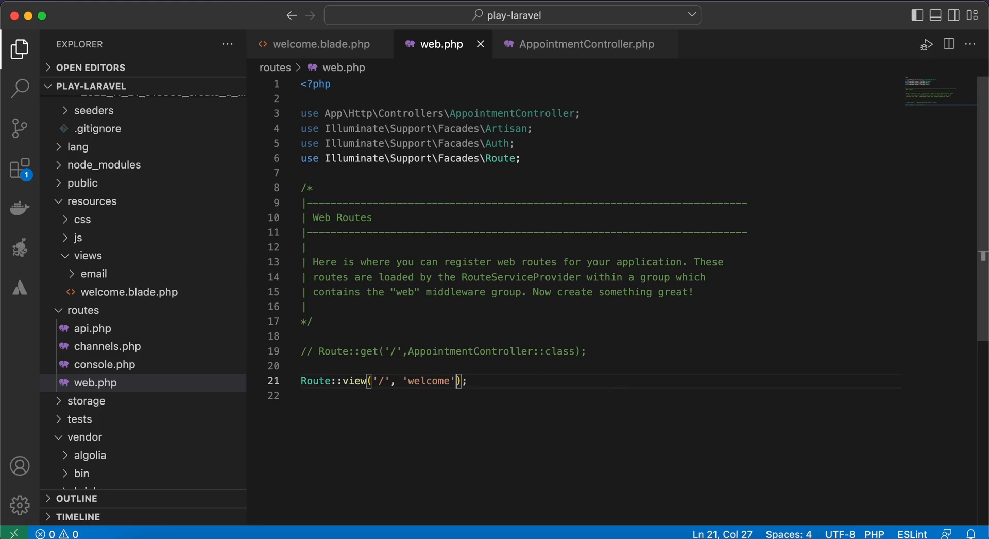
type("['m']")
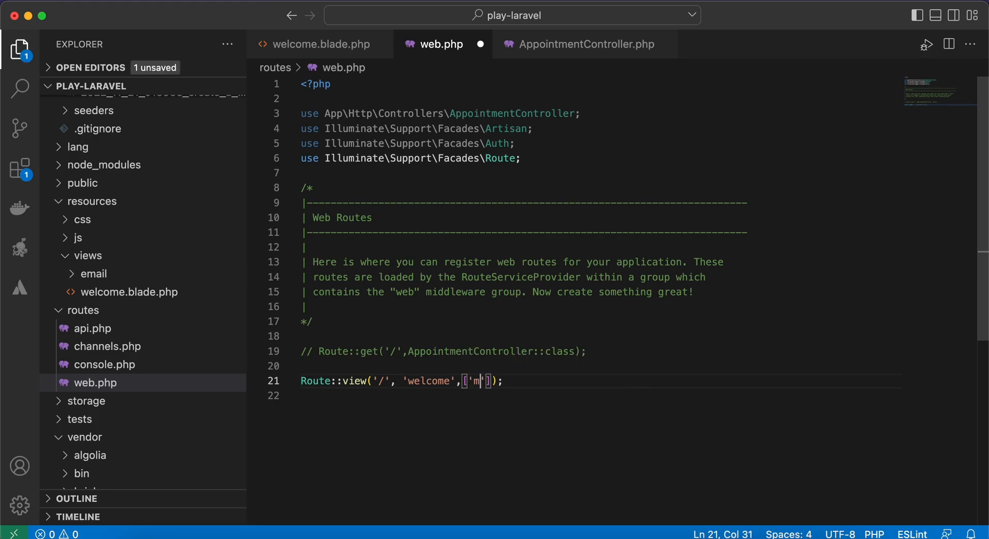
type("sg'=")
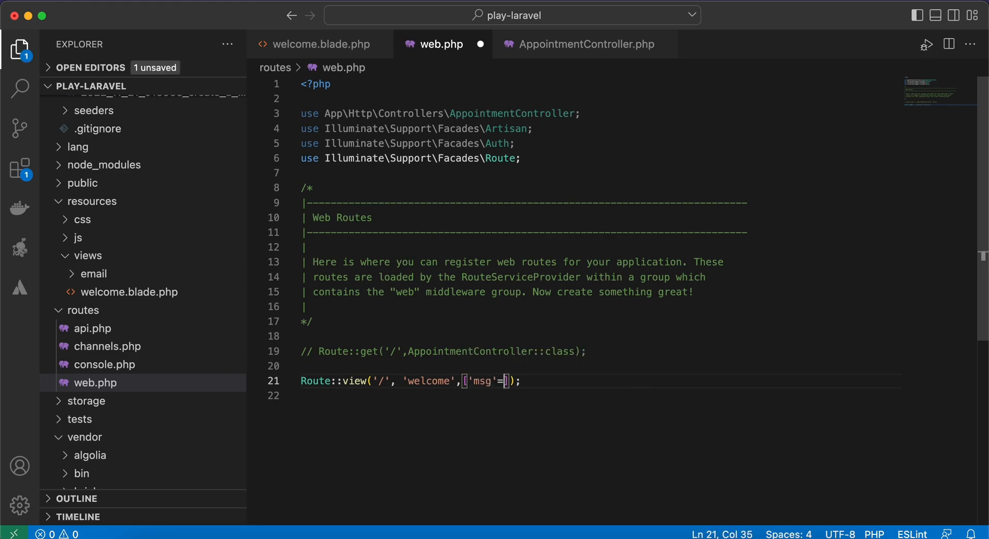
type("=>'hello'")
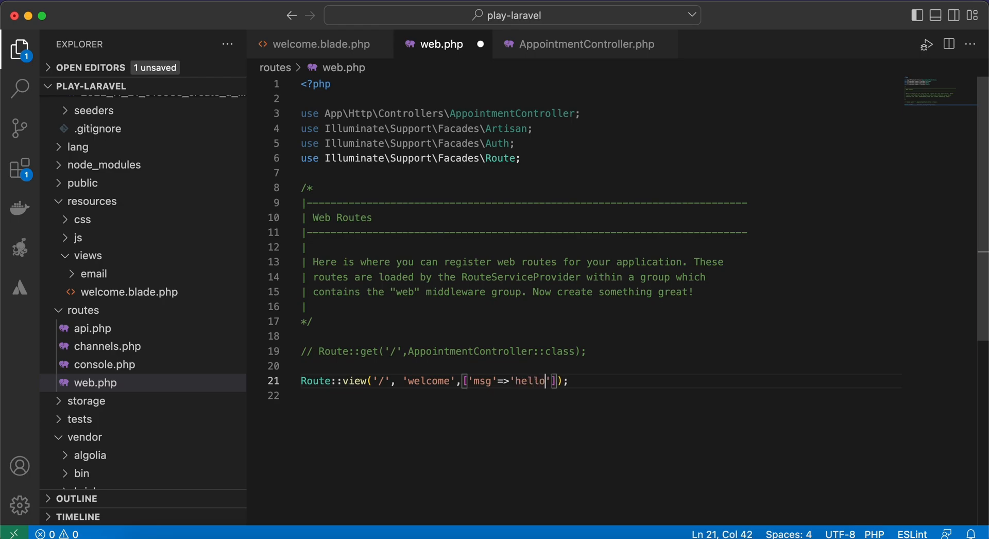
left_click(321, 44)
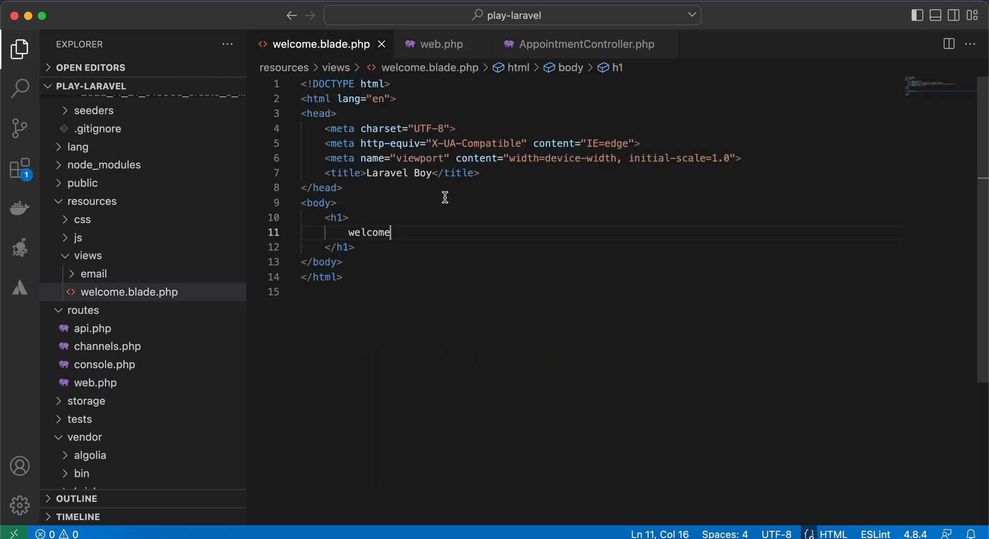
Step: Append {{$msg}} to the welcome h1, then revisit web.php and AppointmentController.php
type("{{$msg")
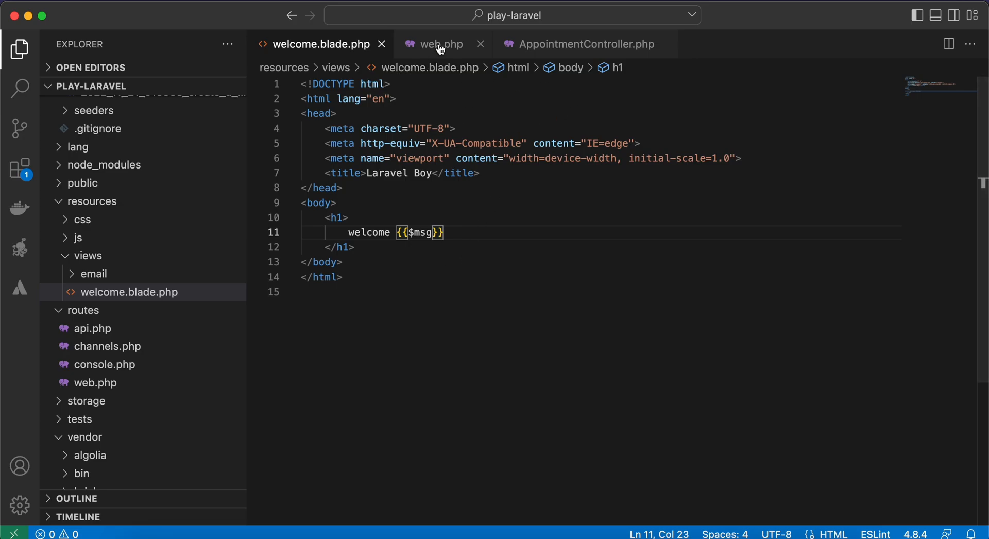
left_click(439, 45)
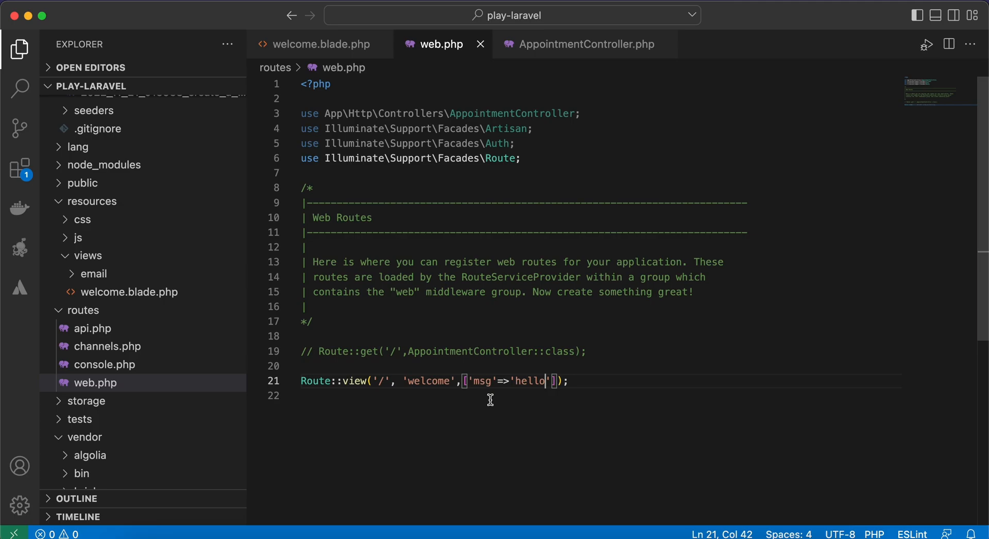
left_click(584, 44)
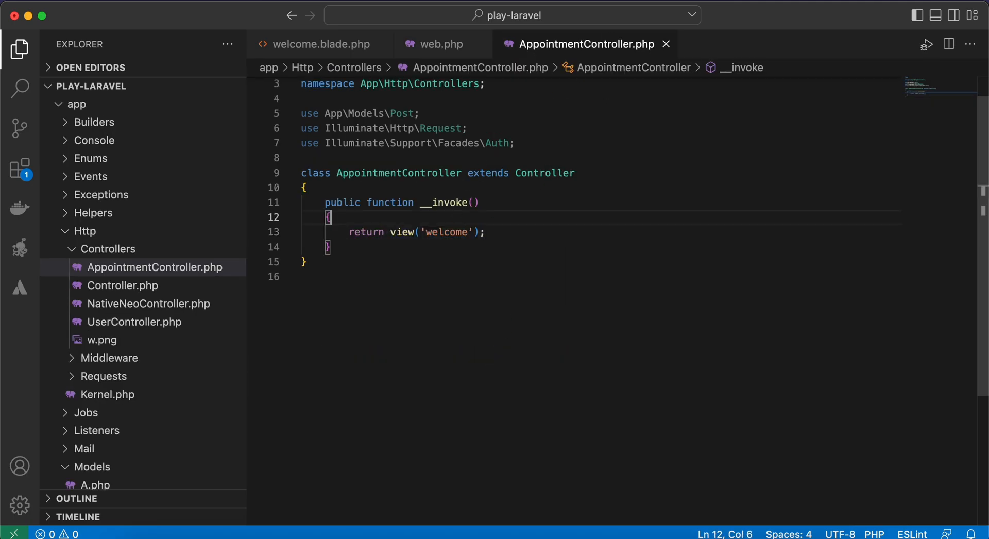
Step: Add comments '// get categories', '// get sub cat..', '// get tags' above the controller's return
type("// get")
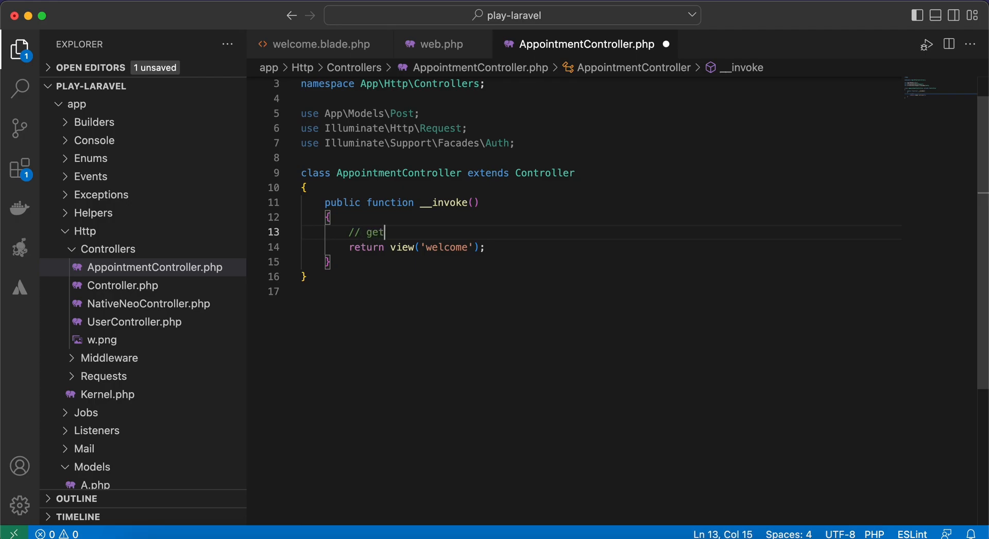
type("categories")
type("// g")
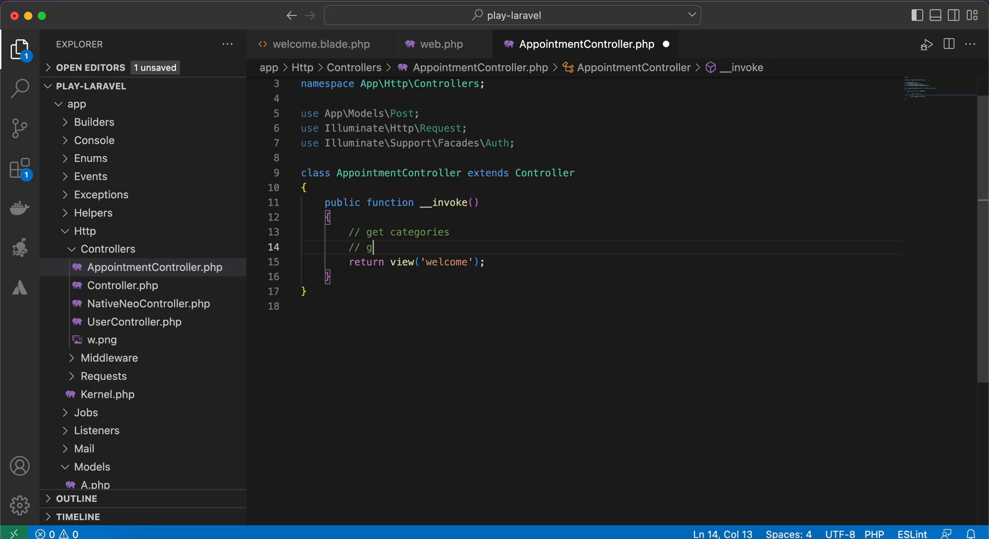
type("et sub")
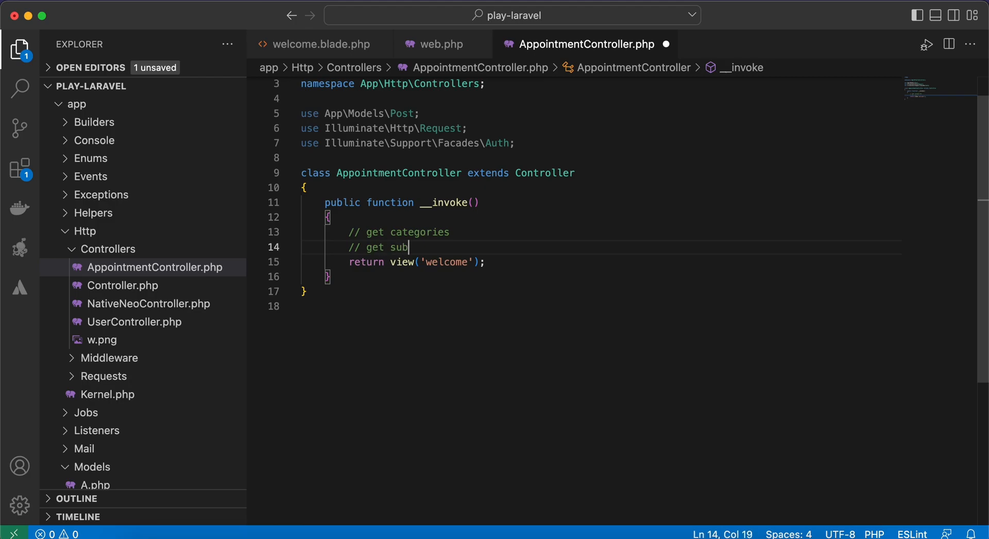
type("cat..")
type("// ge")
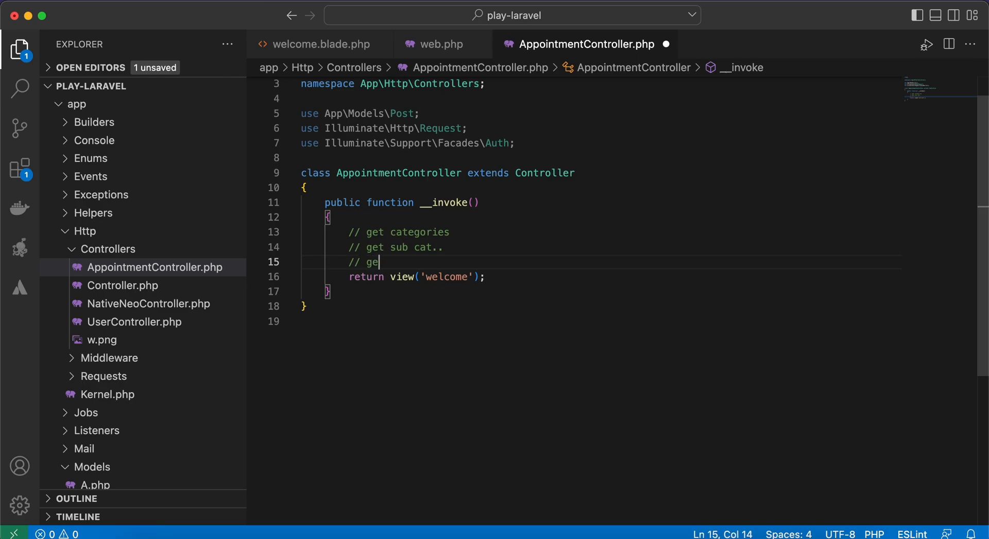
type("t tags")
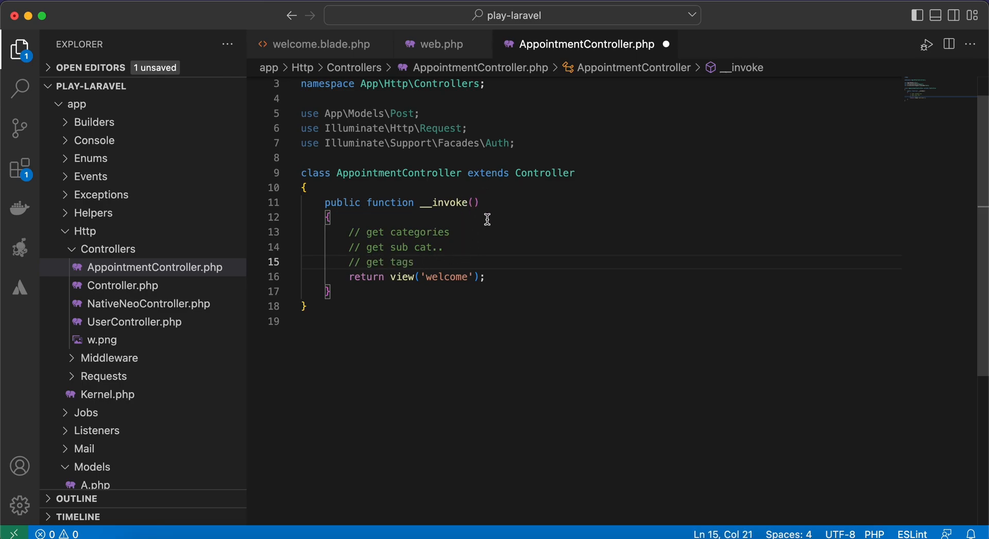
left_click(439, 44)
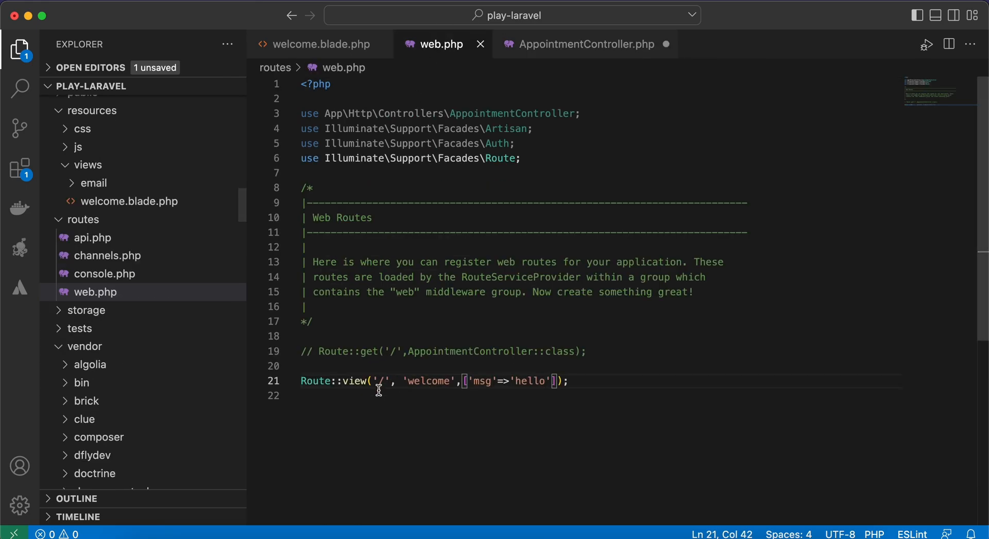
Step: Delete the ,['msg'=>'hello'] argument so the route reads Route::view('/', 'welcome')
left_click_drag(464, 380, 548, 381)
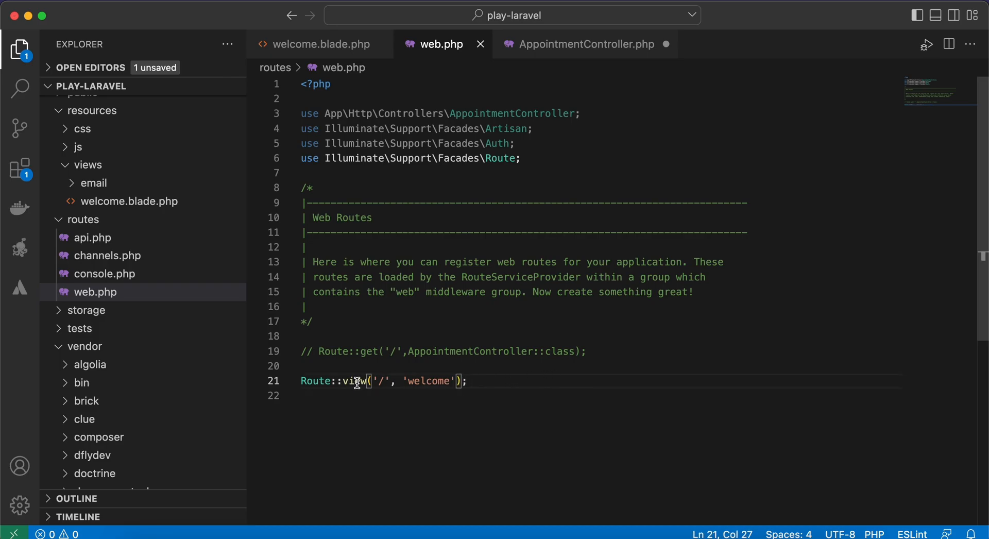
double_click(355, 381)
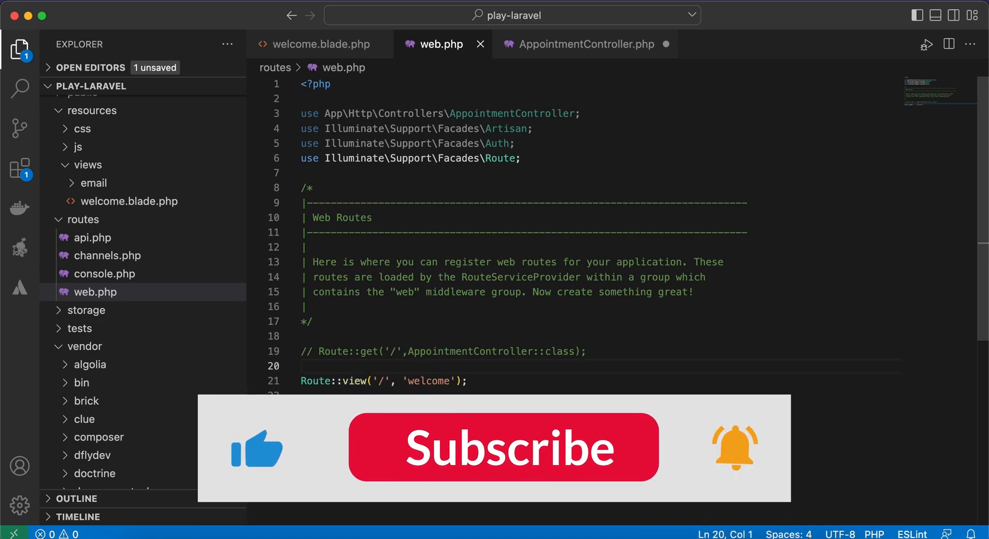
left_click(503, 447)
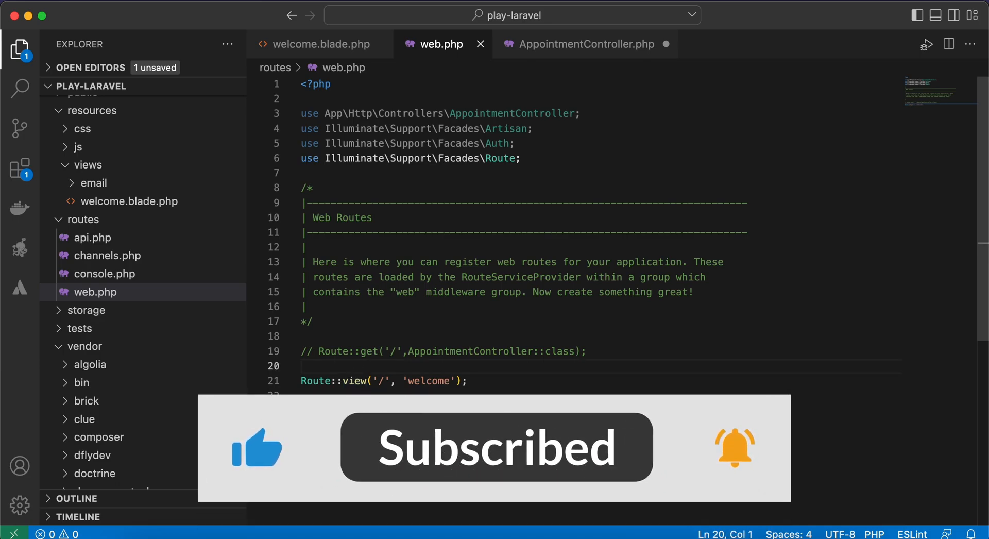